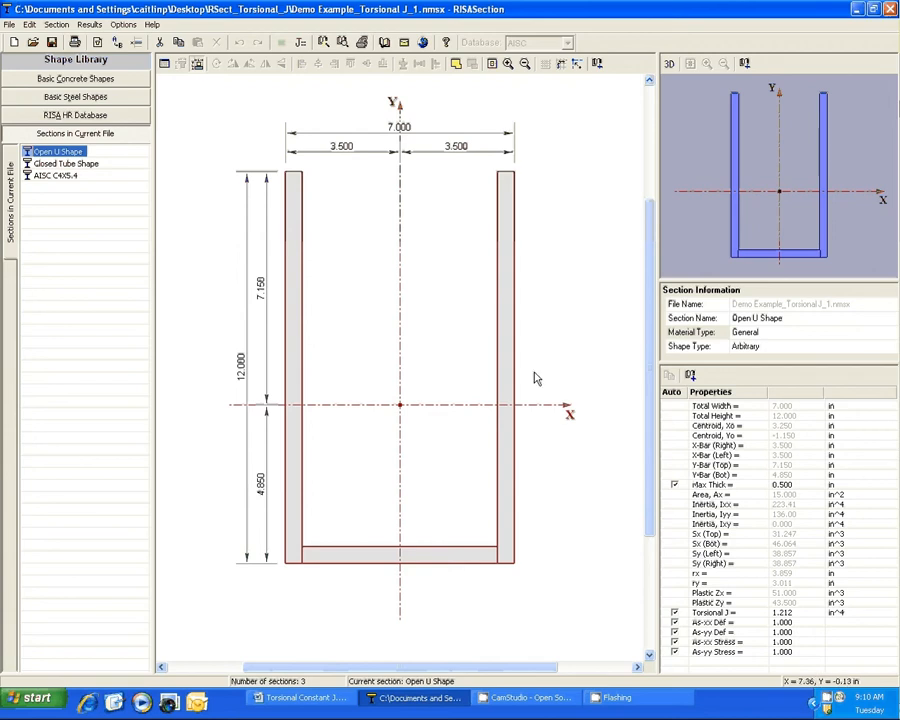
# - Glance at the Closed Tube Shape section, then return to the Open U Shape
pyautogui.click(64, 164)
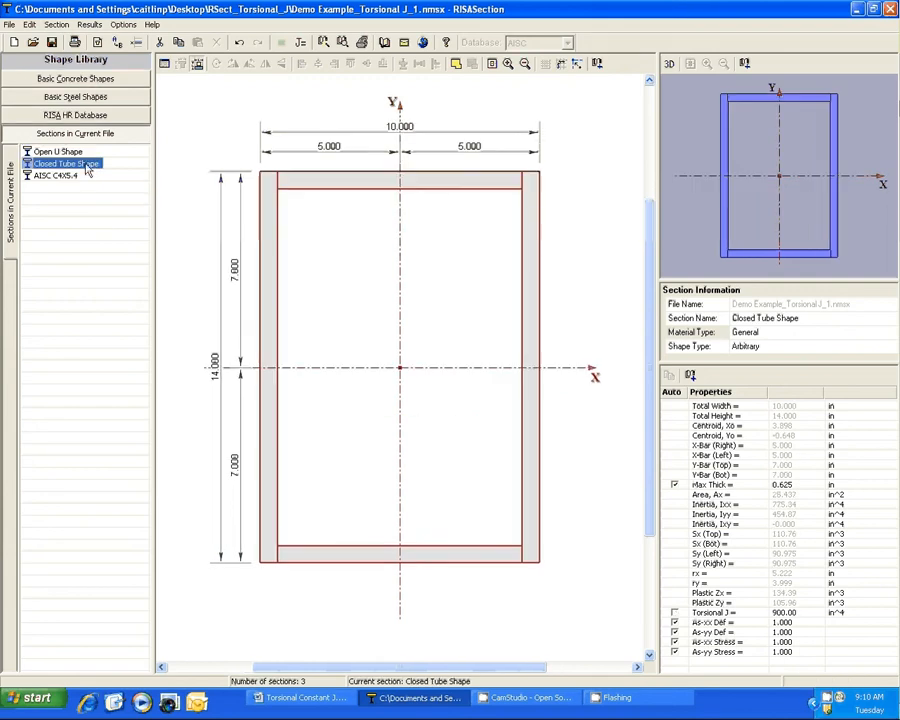
pyautogui.moveTo(528, 576)
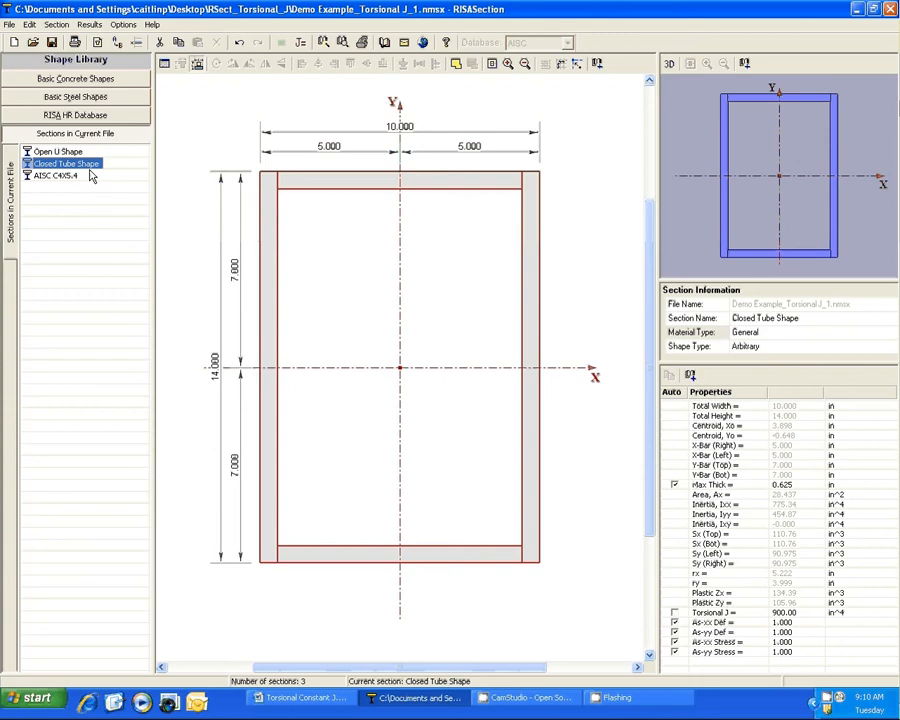
pyautogui.click(58, 152)
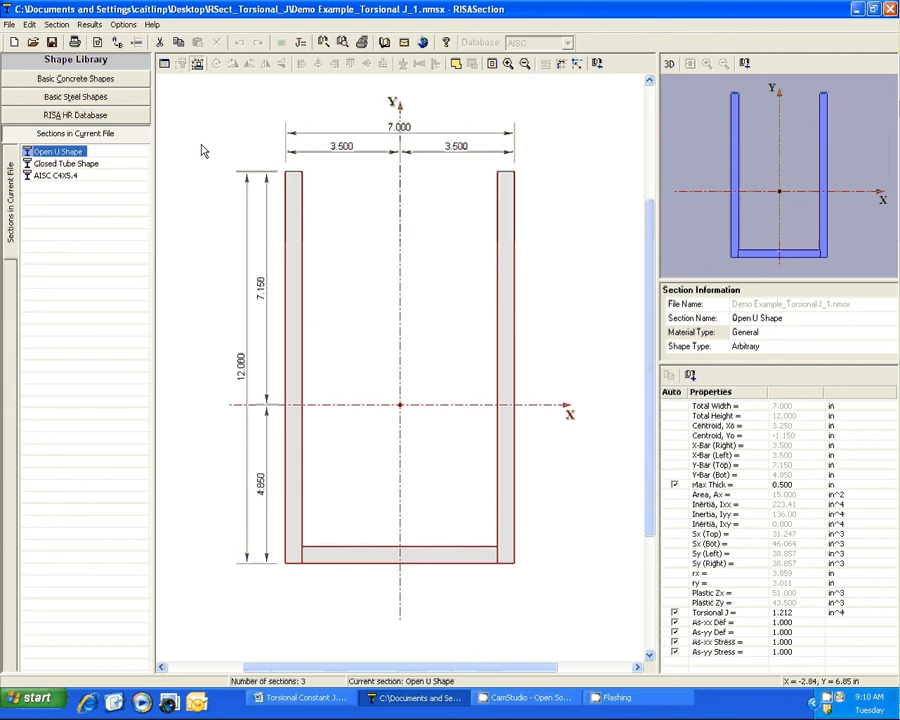
pyautogui.moveTo(316, 270)
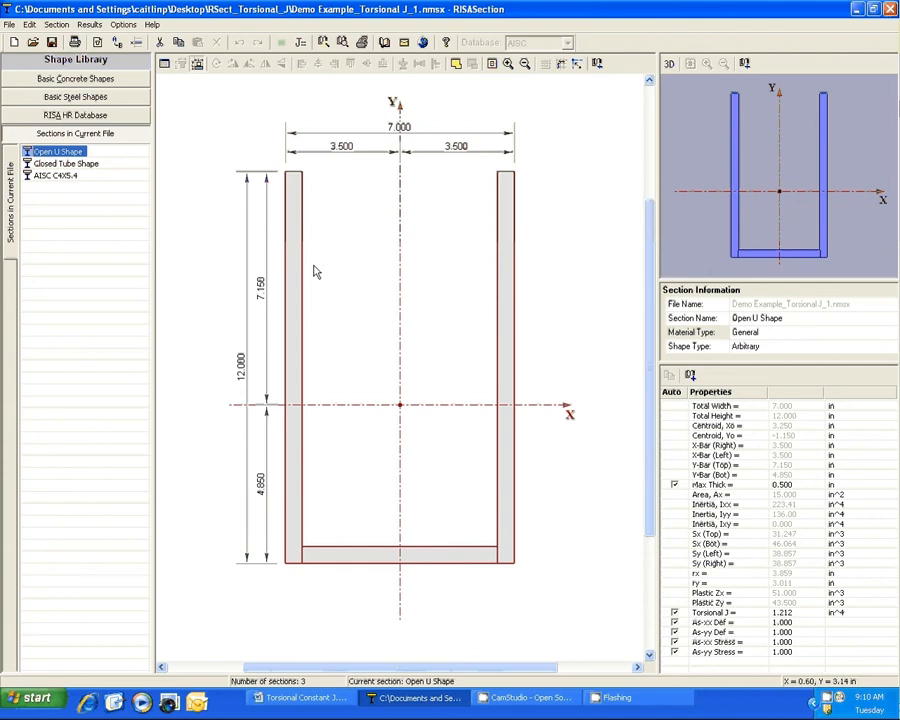
pyautogui.moveTo(318, 270)
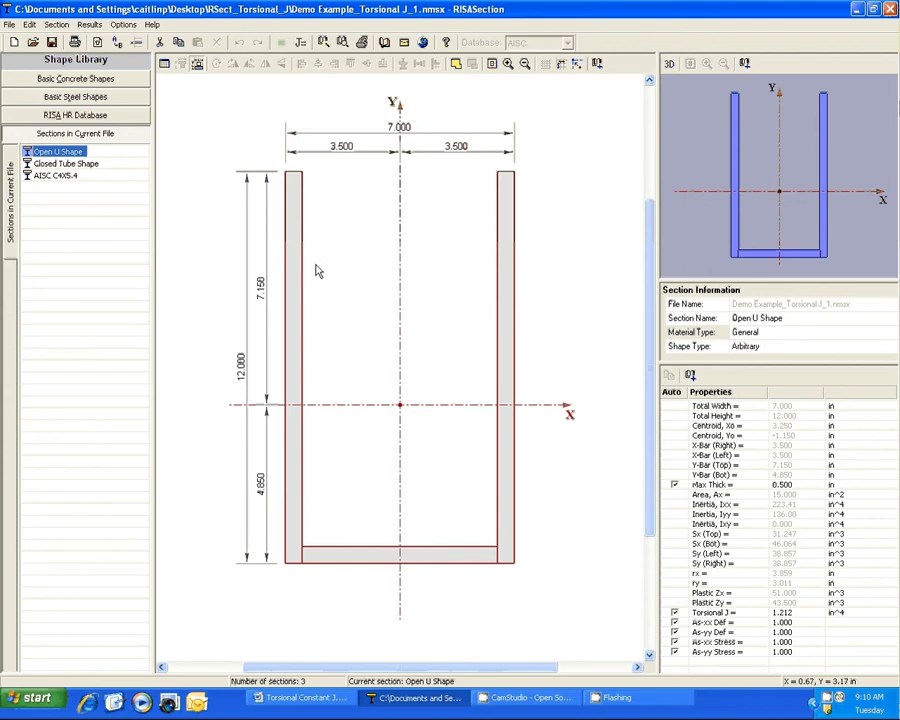
pyautogui.moveTo(344, 358)
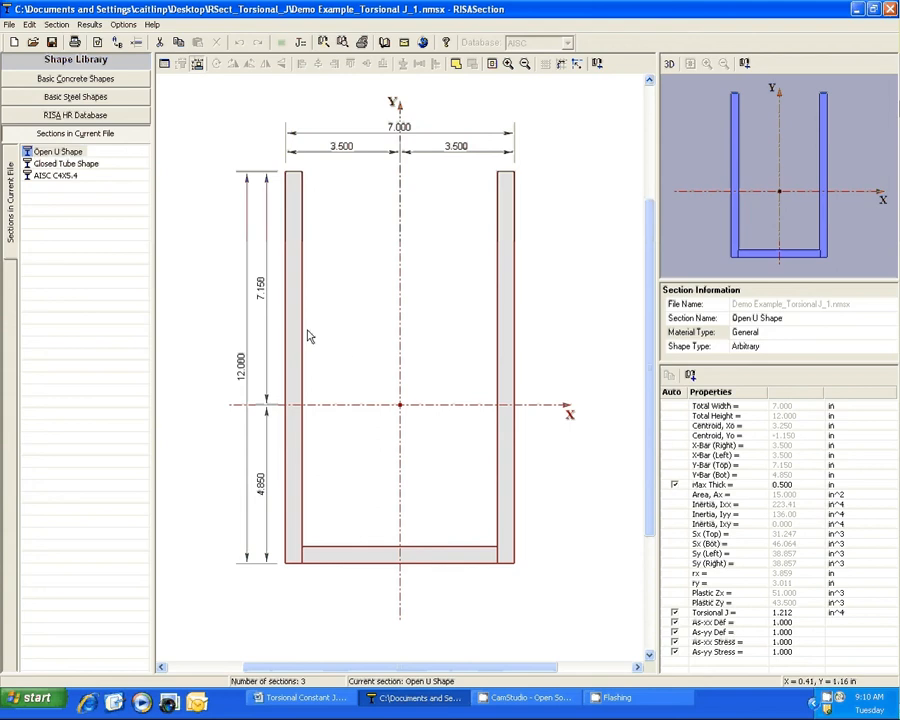
pyautogui.moveTo(368, 352)
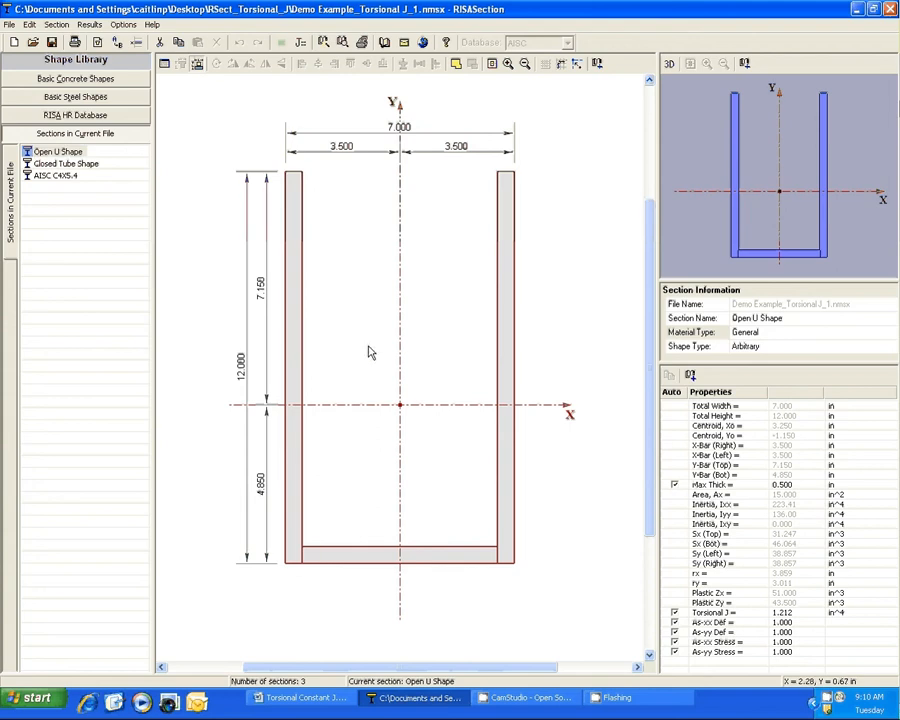
pyautogui.moveTo(496, 492)
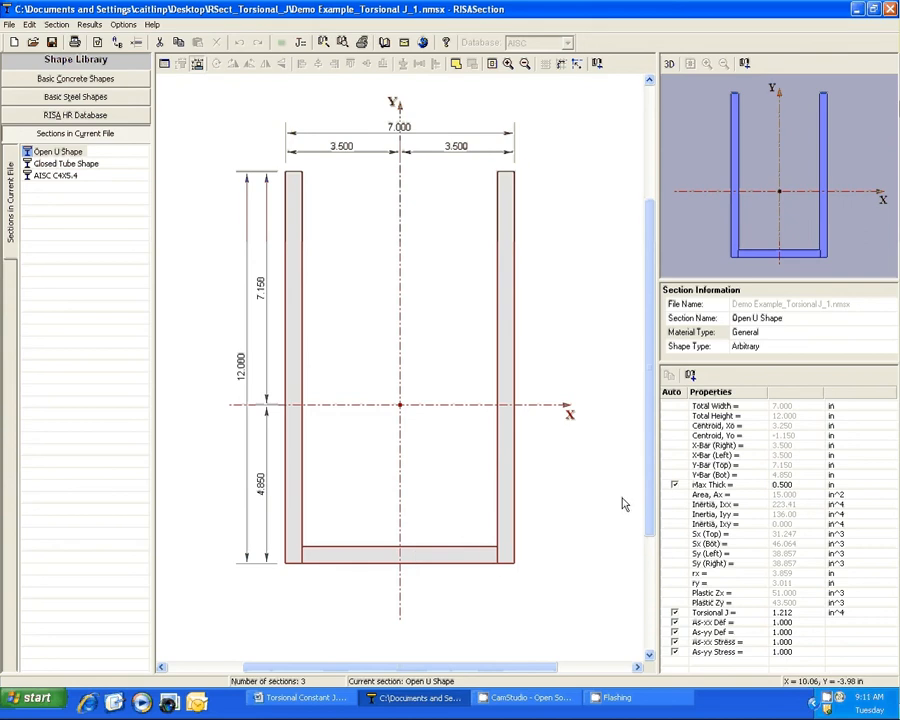
# - Calculate torsional J for the Open U Shape, total 1.212, and dismiss the report
pyautogui.click(292, 370)
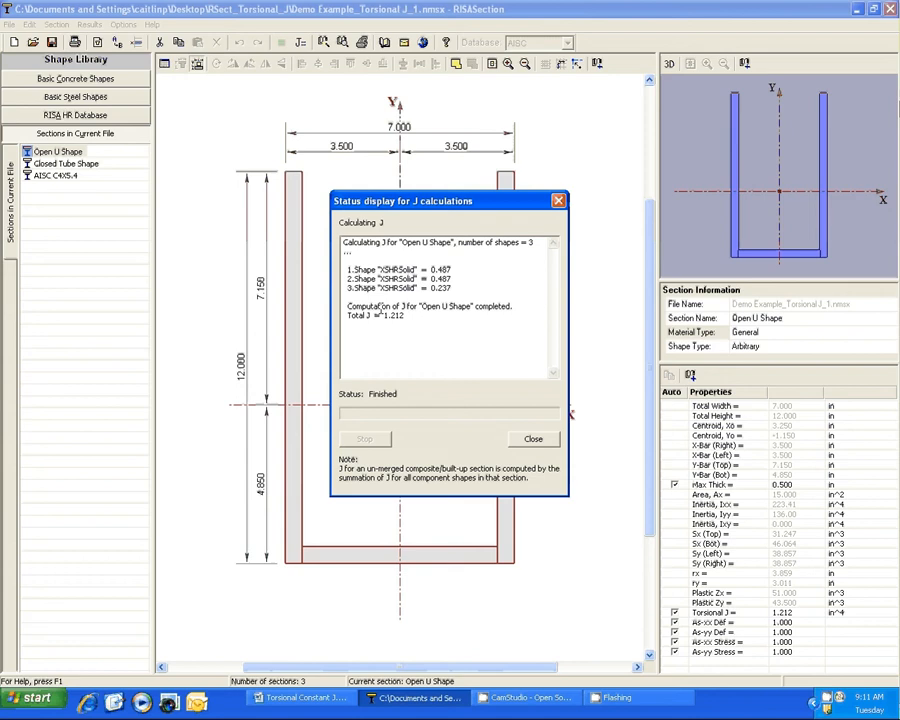
pyautogui.click(532, 438)
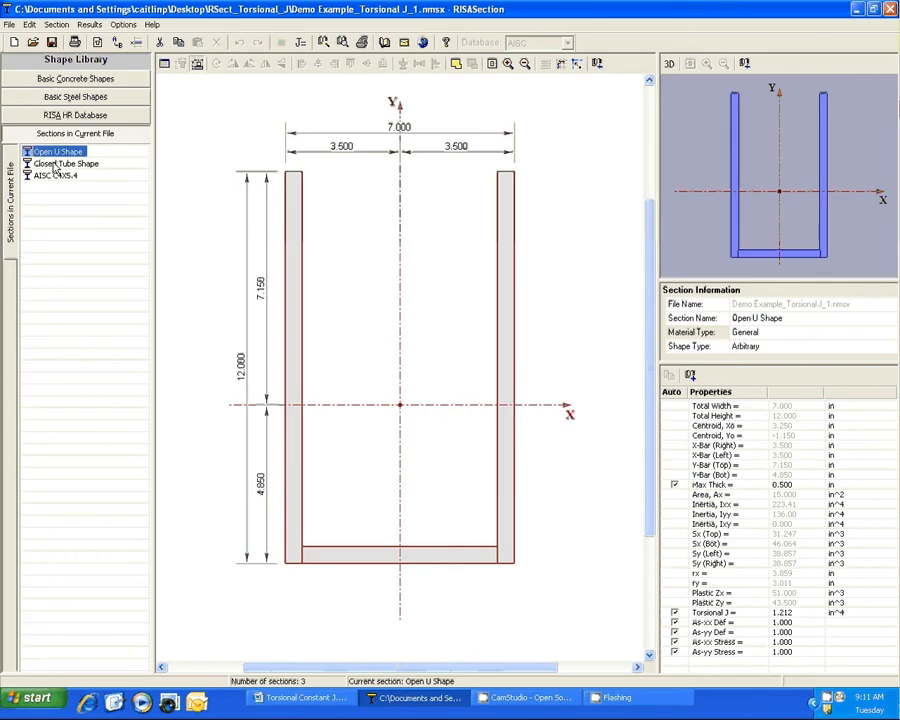
# - Switch to the Closed Tube Shape section, whose torsional J reads 900.00
pyautogui.click(66, 164)
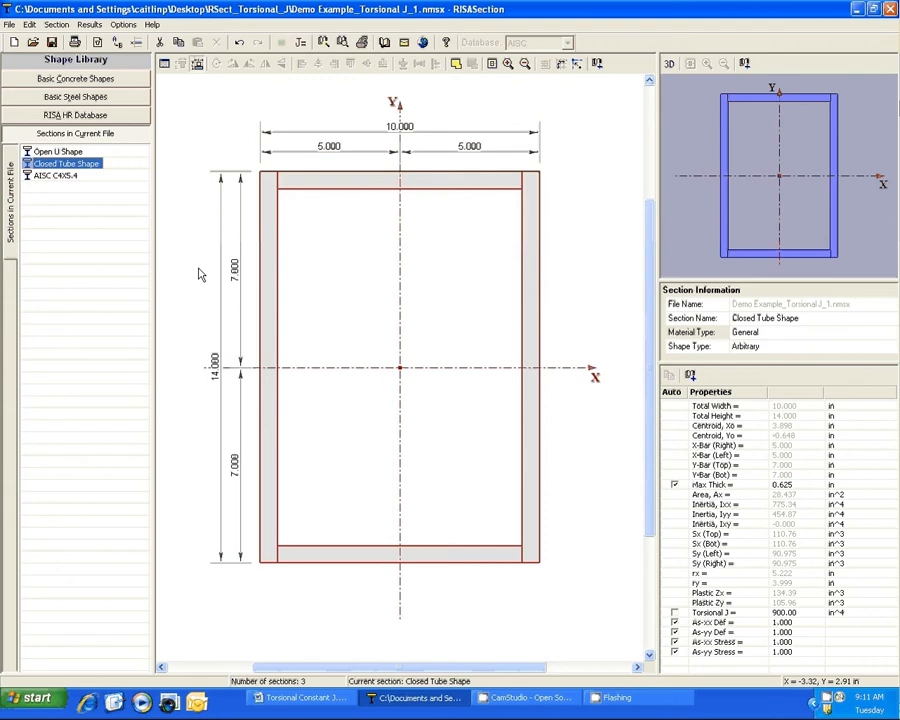
pyautogui.moveTo(196, 276)
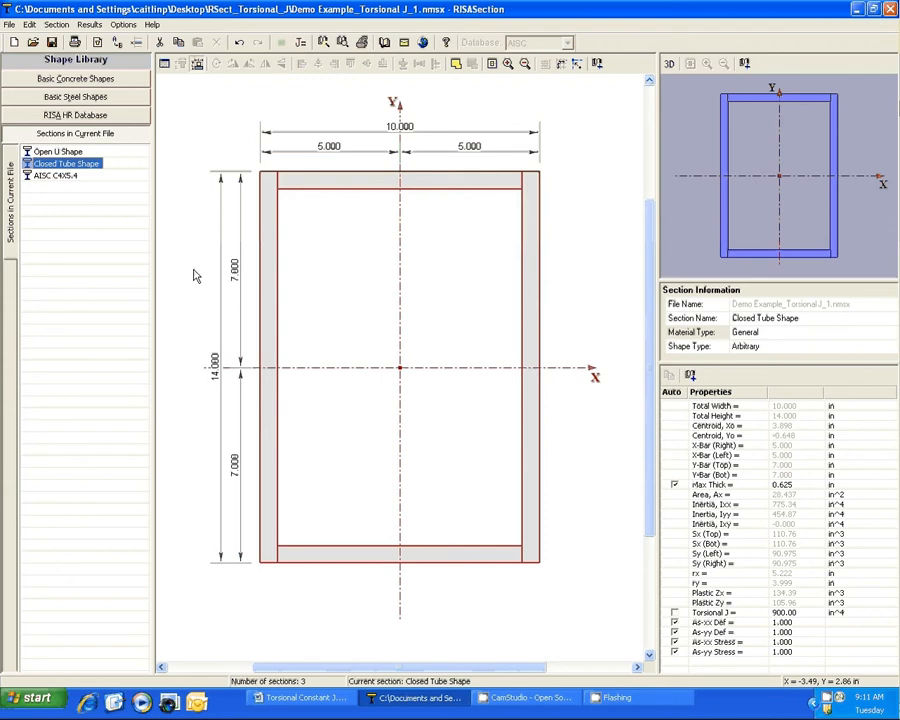
pyautogui.moveTo(196, 276)
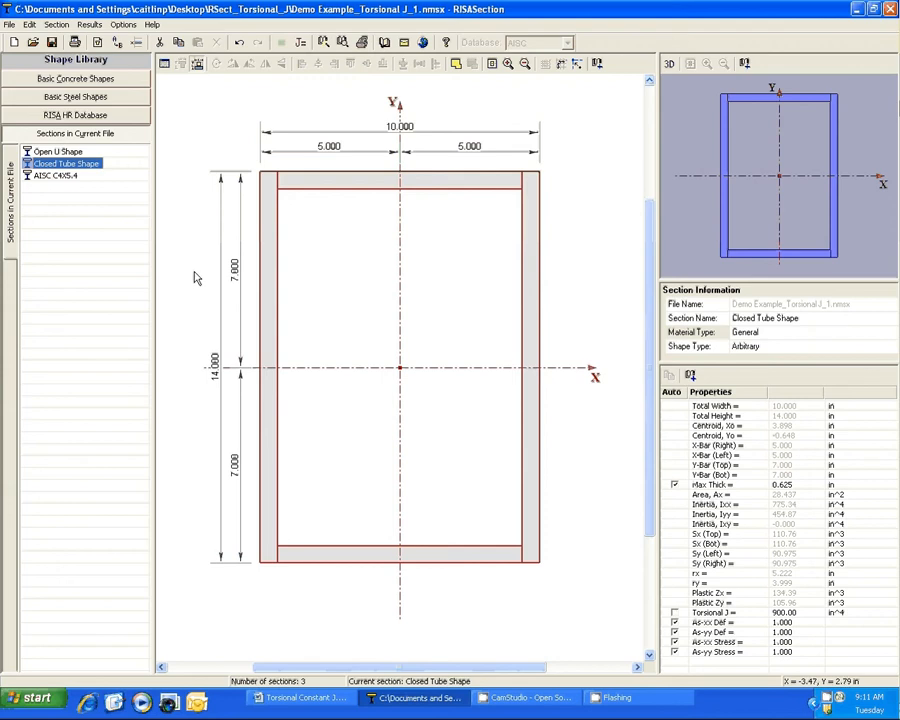
pyautogui.moveTo(444, 302)
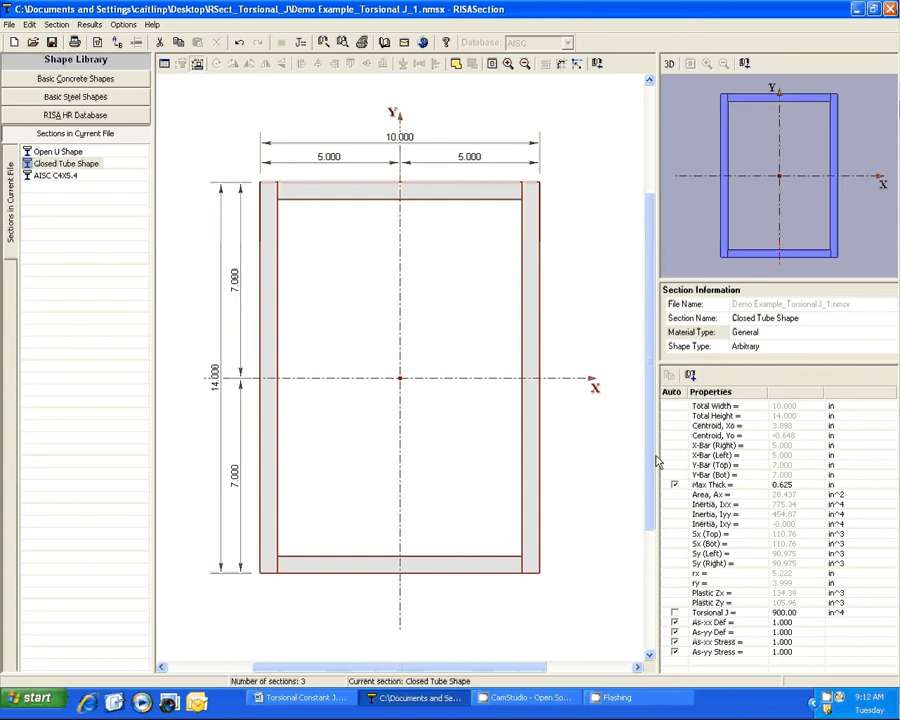
pyautogui.moveTo(576, 124)
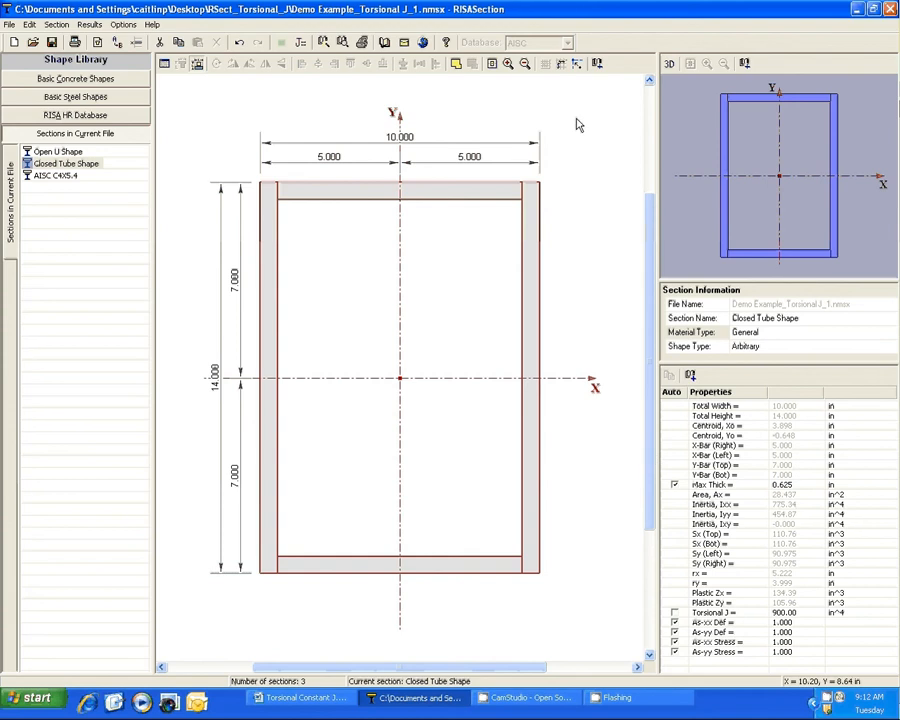
pyautogui.moveTo(460, 76)
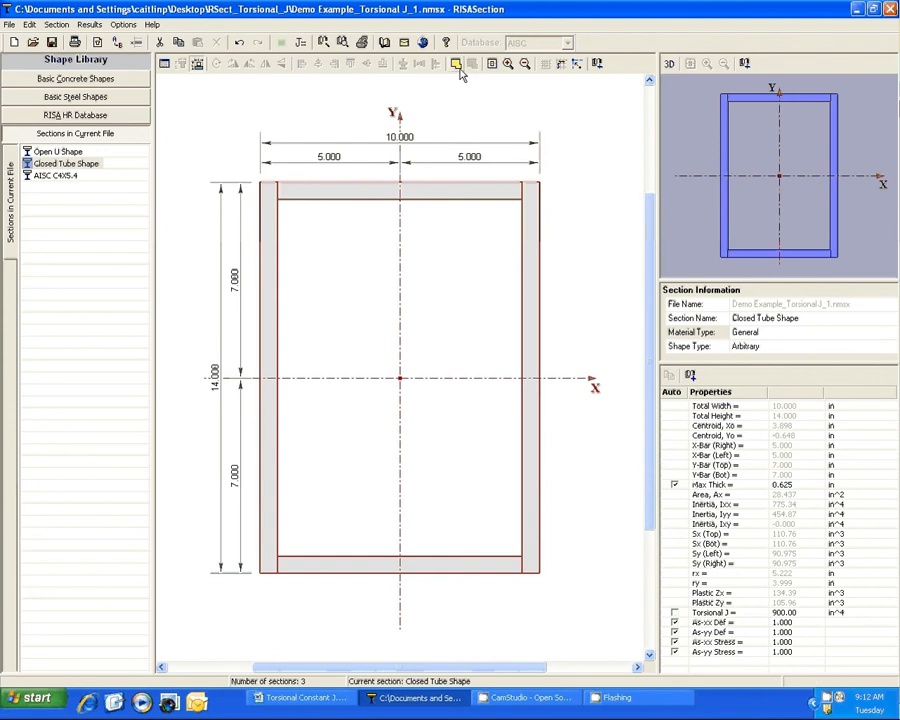
pyautogui.moveTo(476, 76)
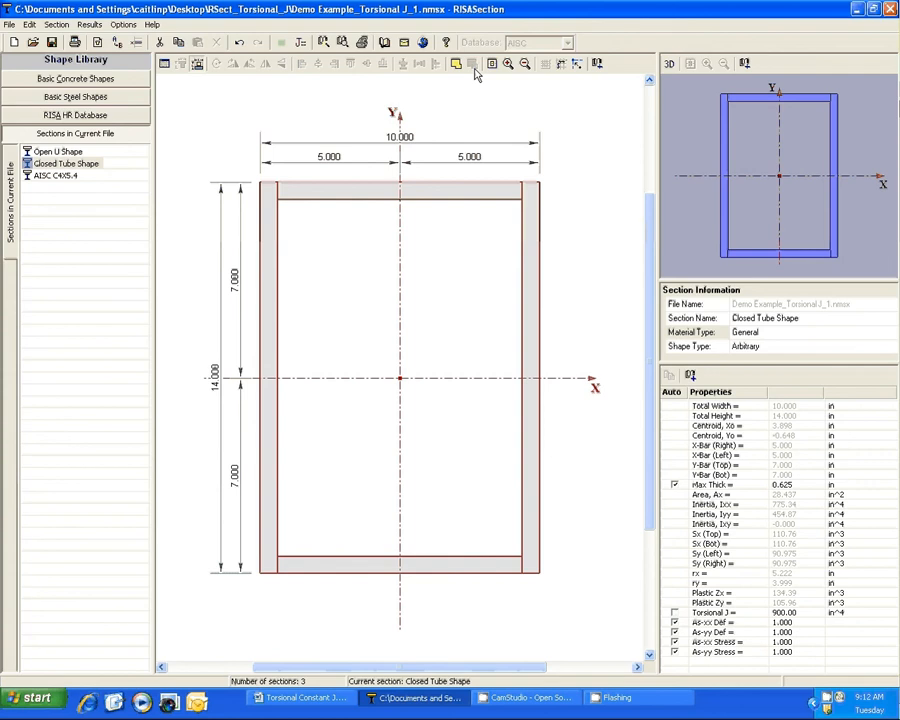
pyautogui.moveTo(458, 84)
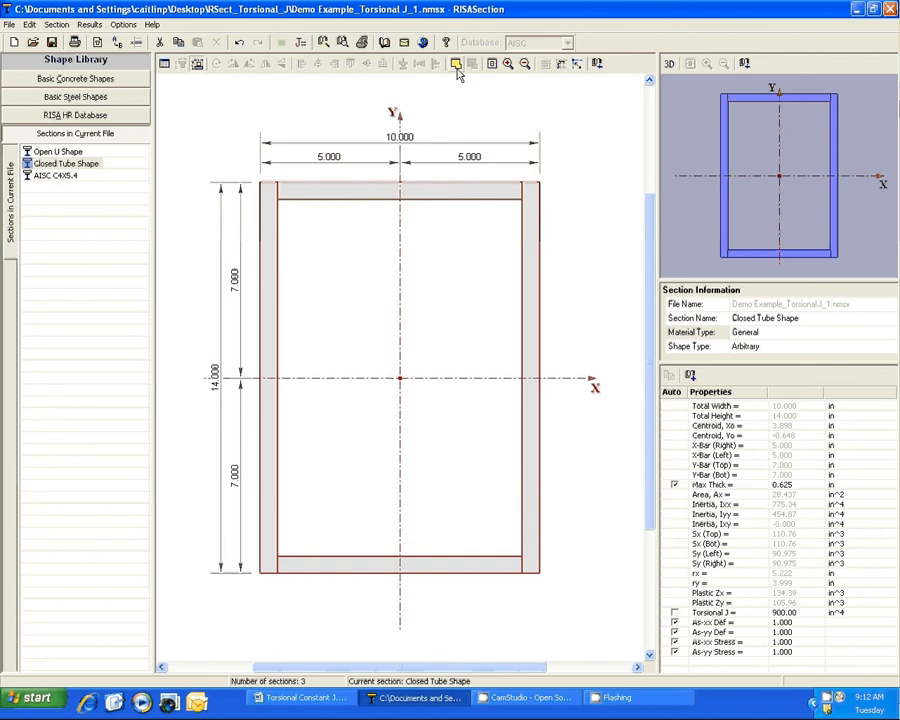
pyautogui.click(456, 64)
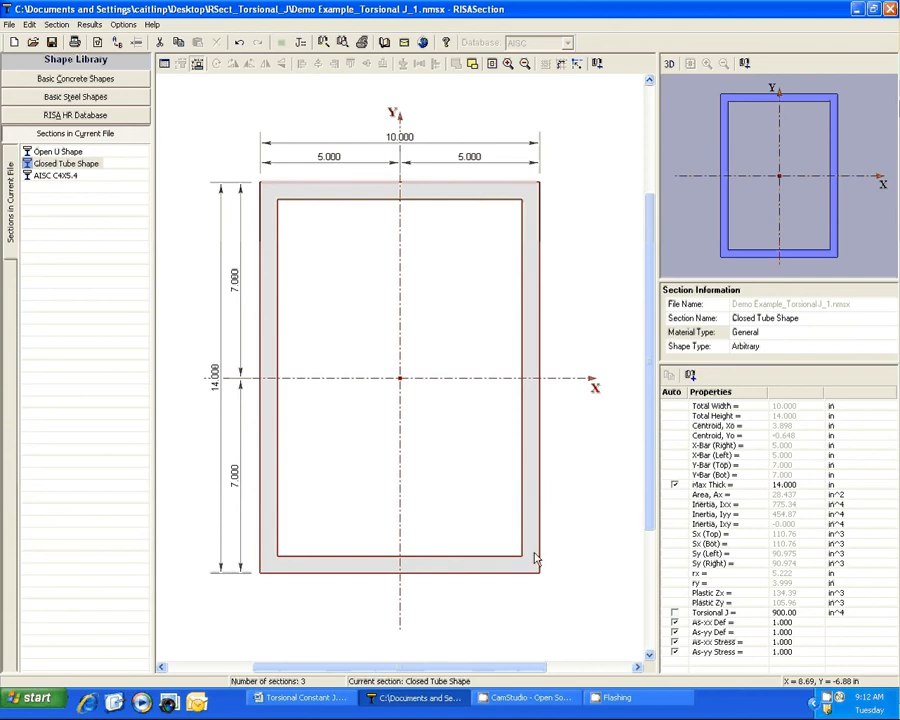
pyautogui.moveTo(530, 228)
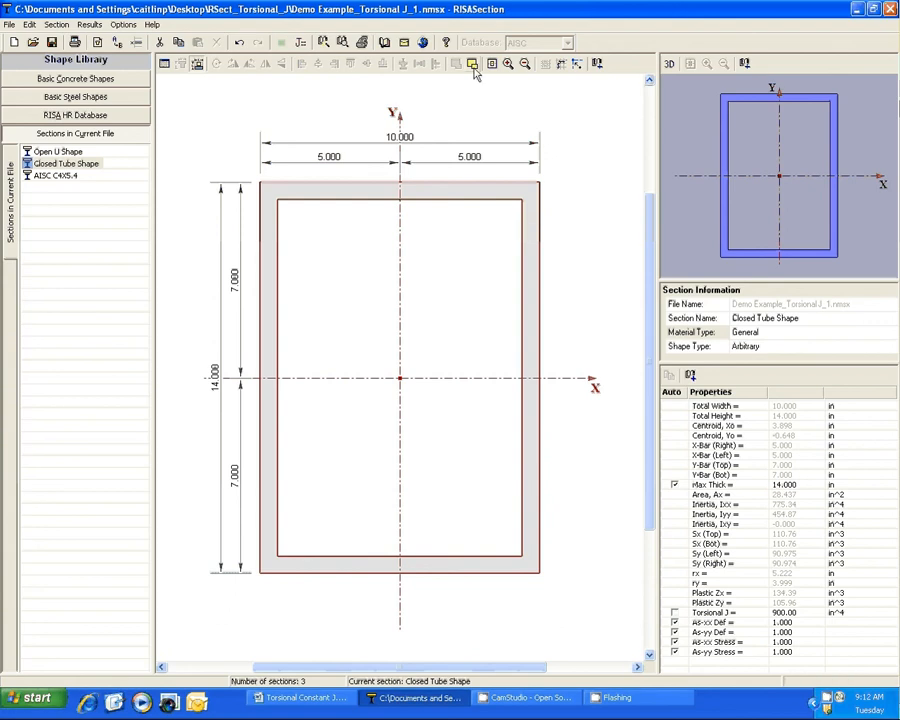
pyautogui.click(472, 62)
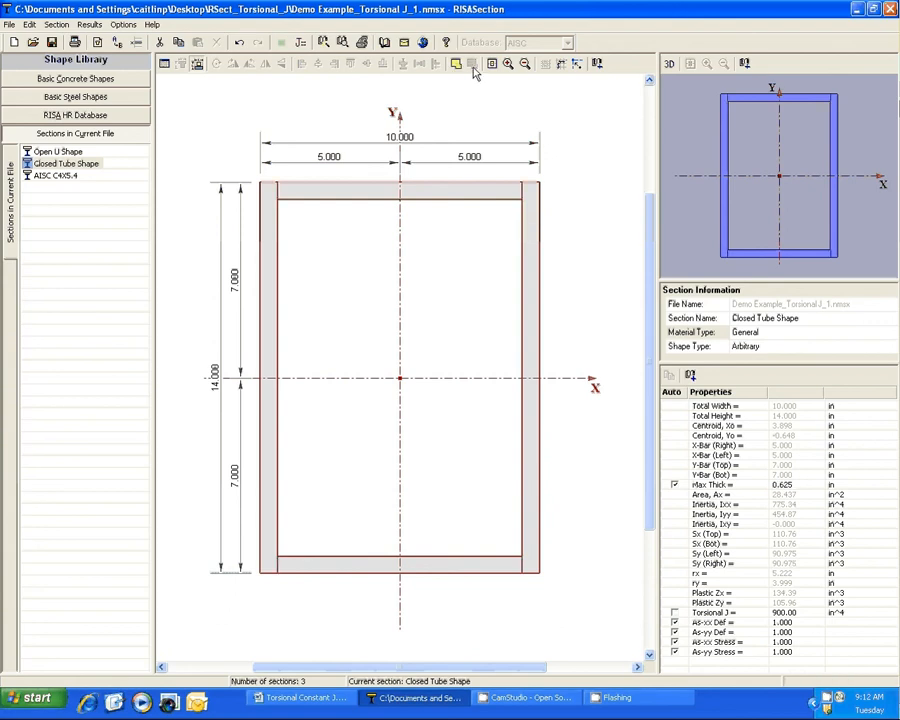
pyautogui.moveTo(604, 336)
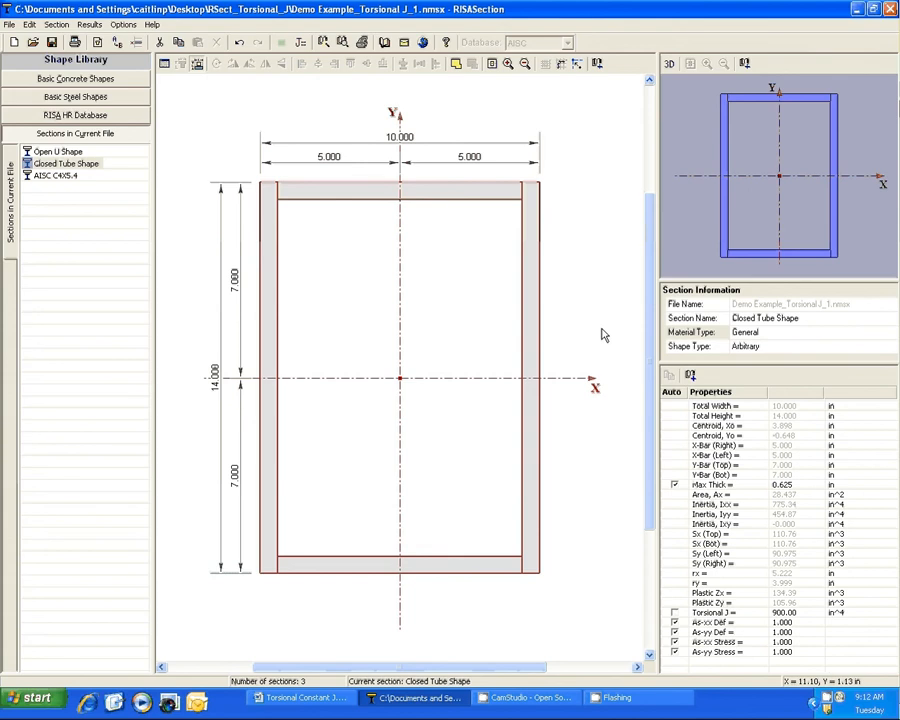
pyautogui.moveTo(478, 92)
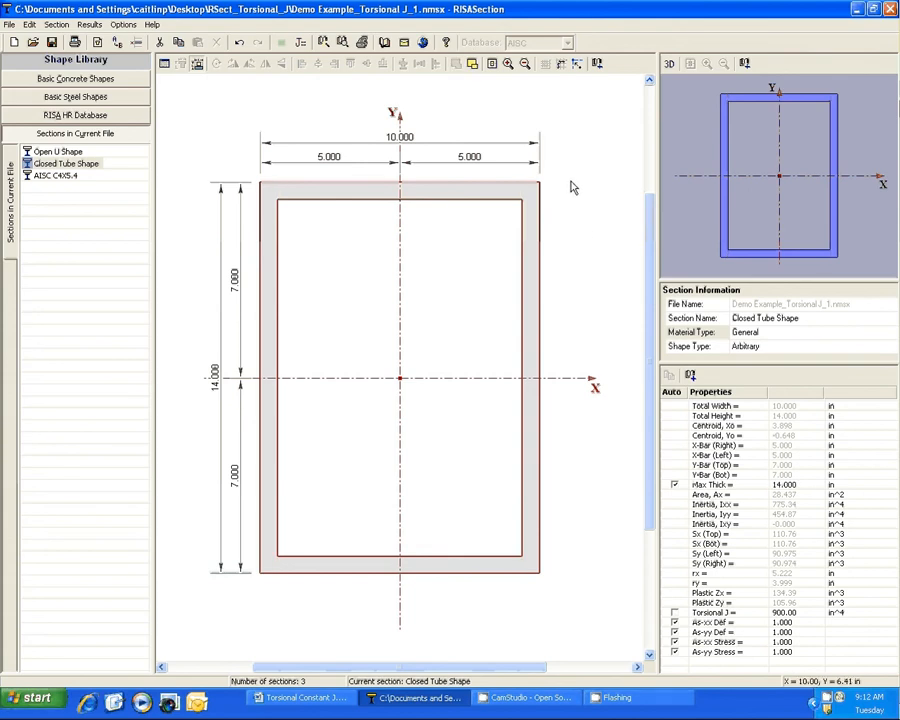
pyautogui.moveTo(564, 206)
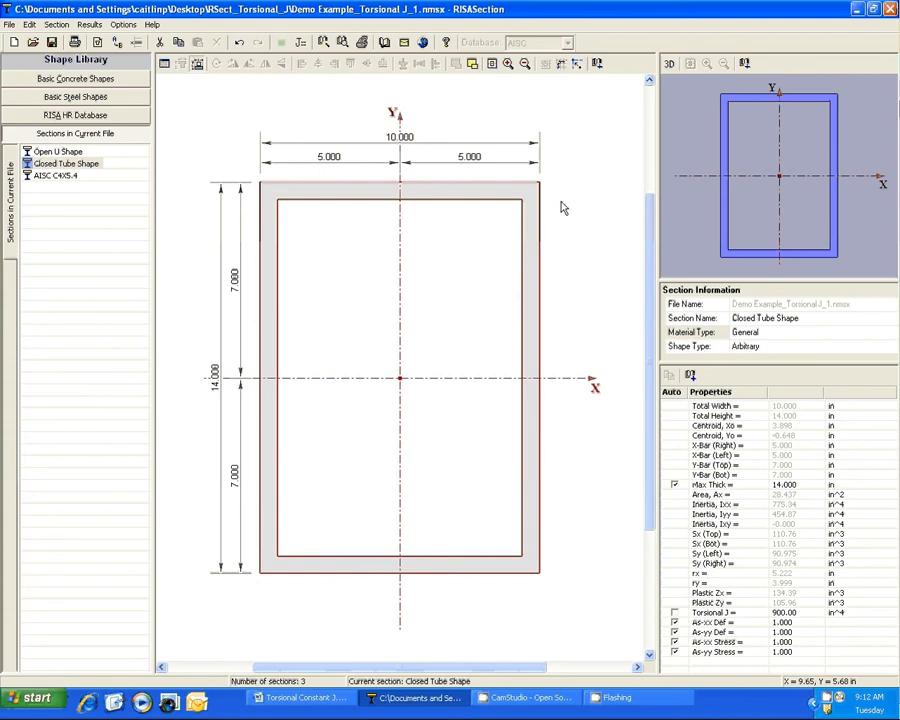
pyautogui.moveTo(328, 98)
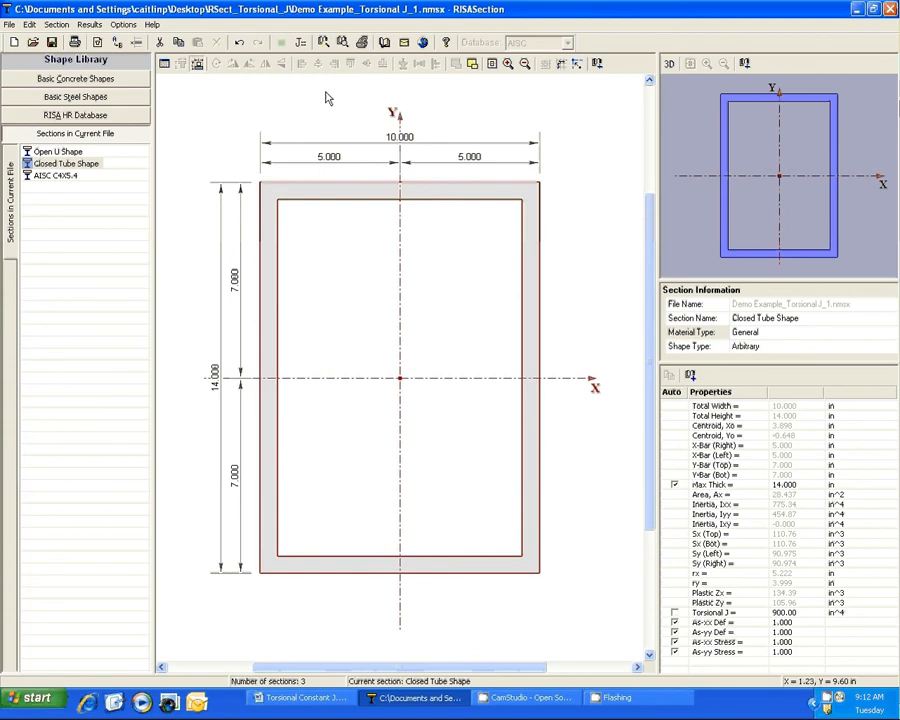
# - Recalculate the closed tube's J as 889.153, replacing the overridden 900.00
pyautogui.click(300, 42)
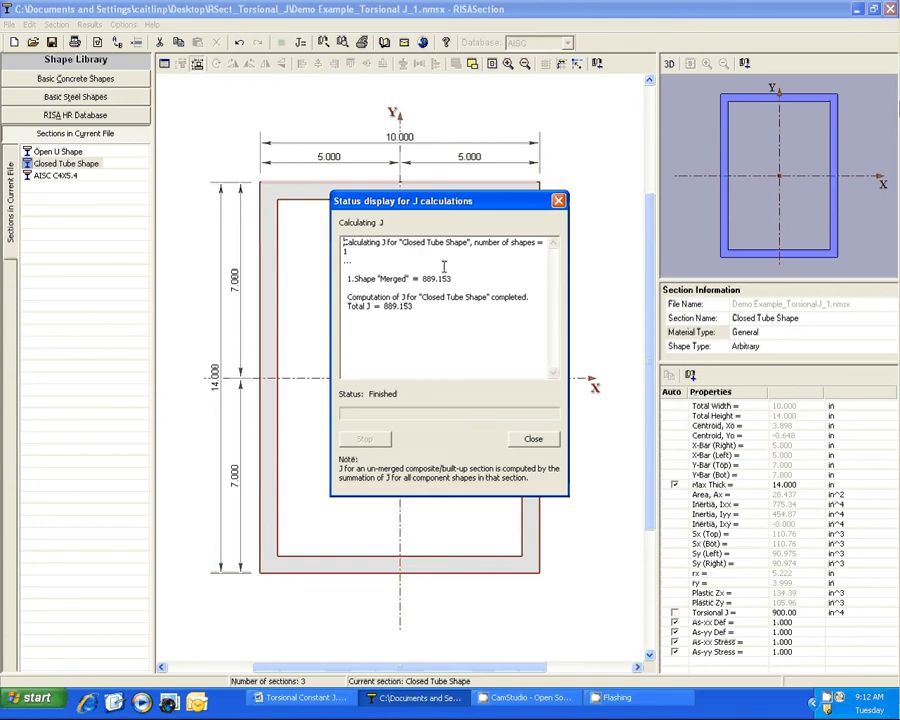
pyautogui.click(532, 438)
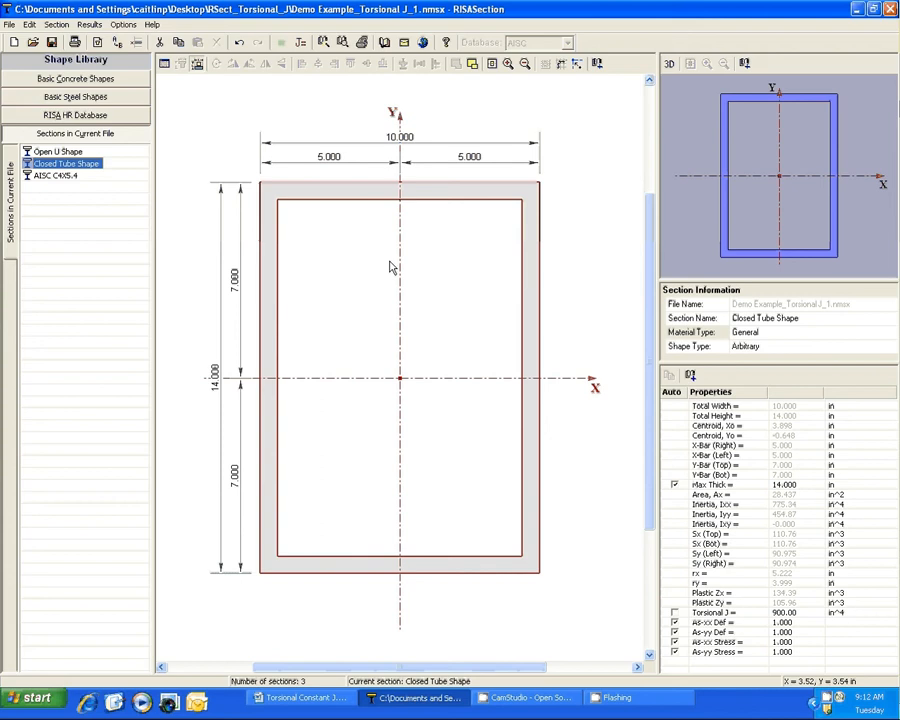
pyautogui.moveTo(548, 546)
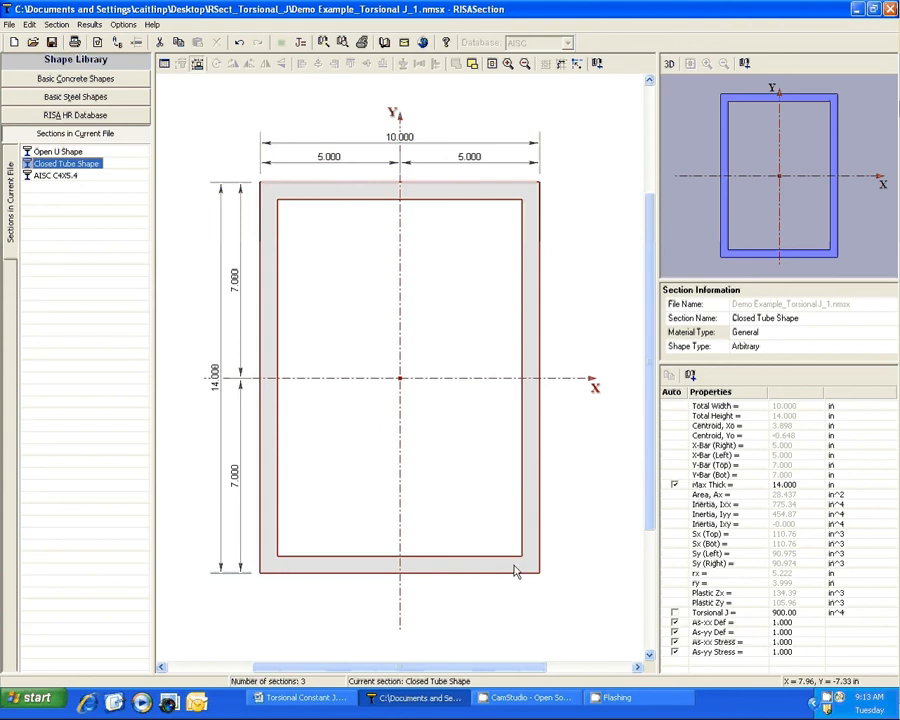
pyautogui.moveTo(264, 206)
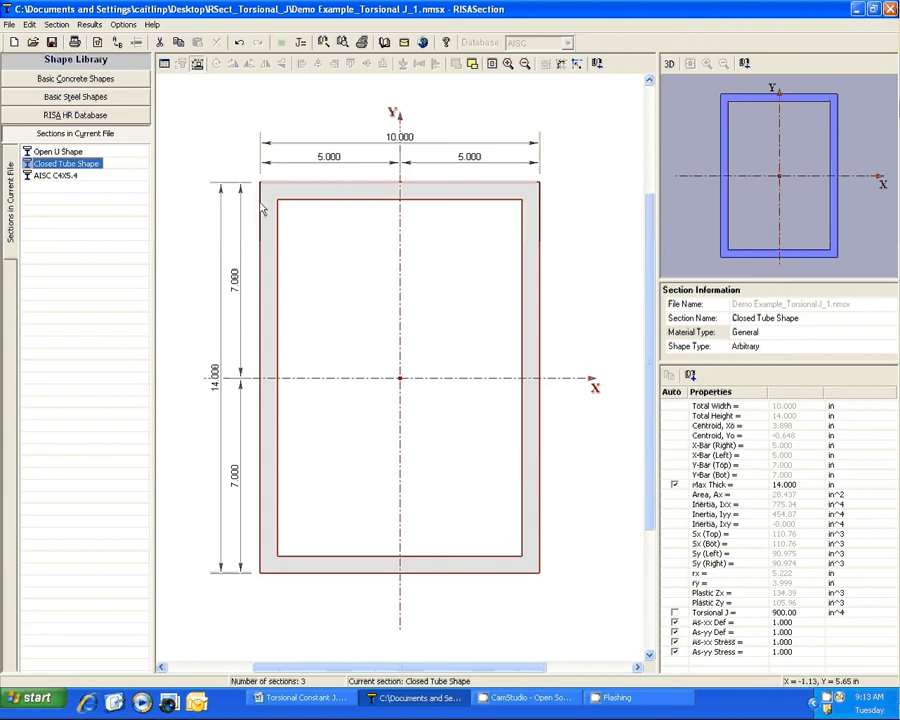
pyautogui.moveTo(444, 464)
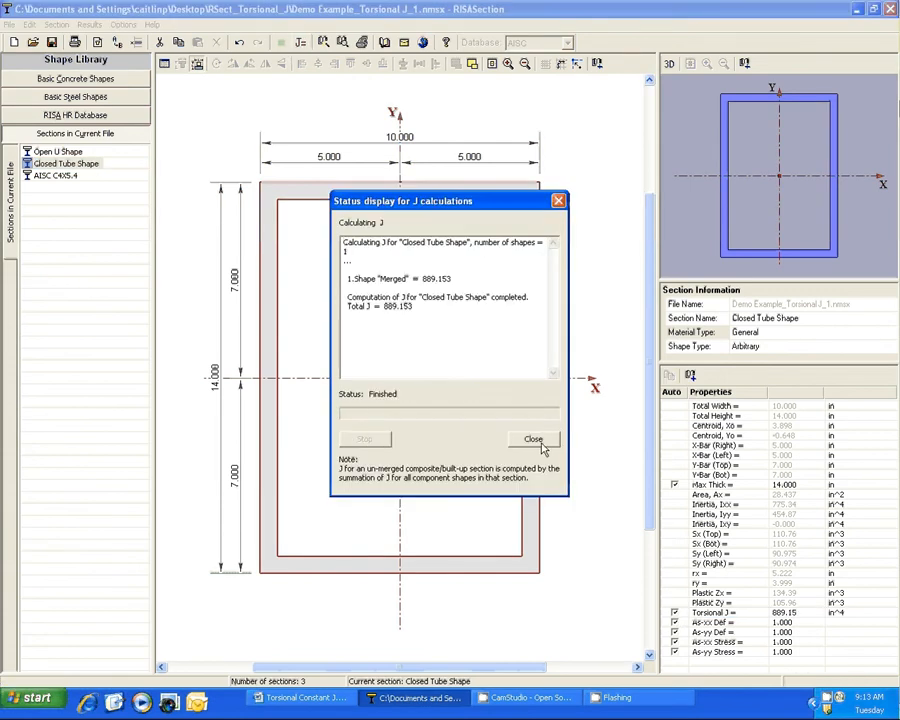
pyautogui.click(532, 440)
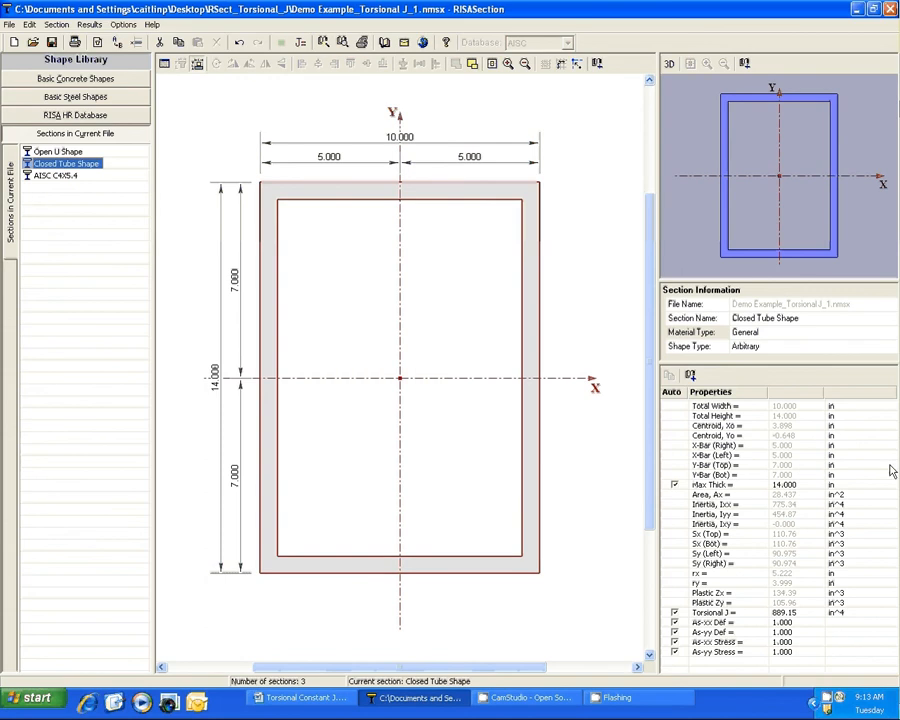
pyautogui.moveTo(808, 676)
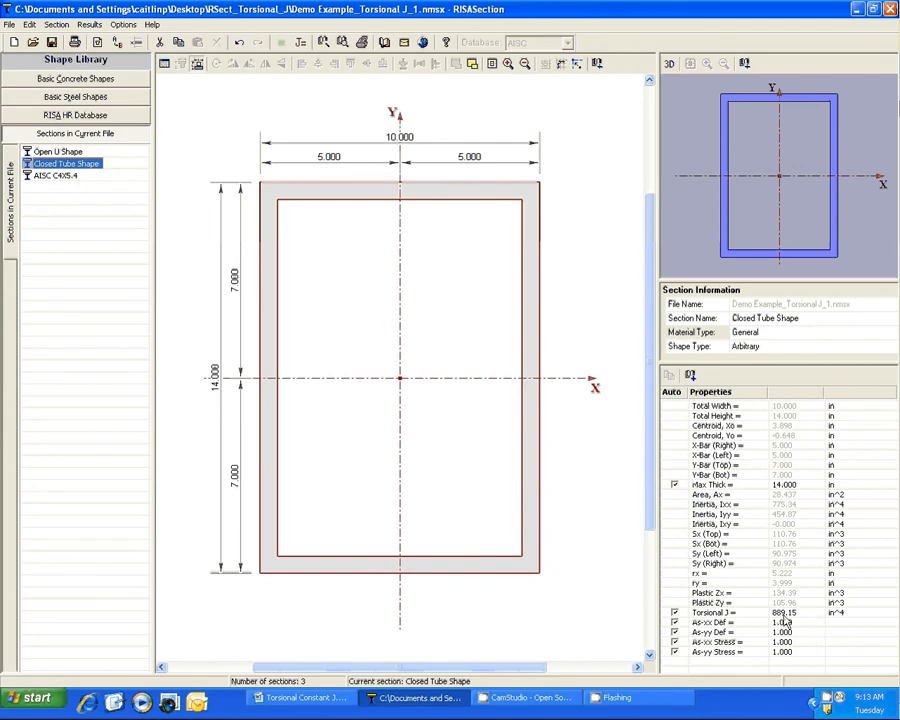
pyautogui.moveTo(812, 620)
pyautogui.write('900.000')
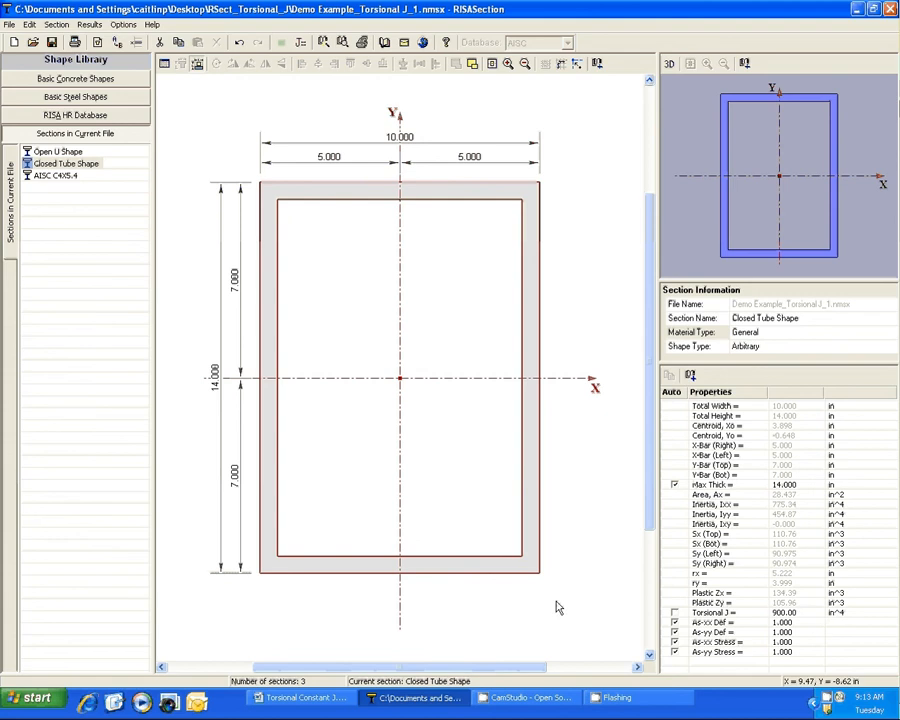
pyautogui.moveTo(556, 604)
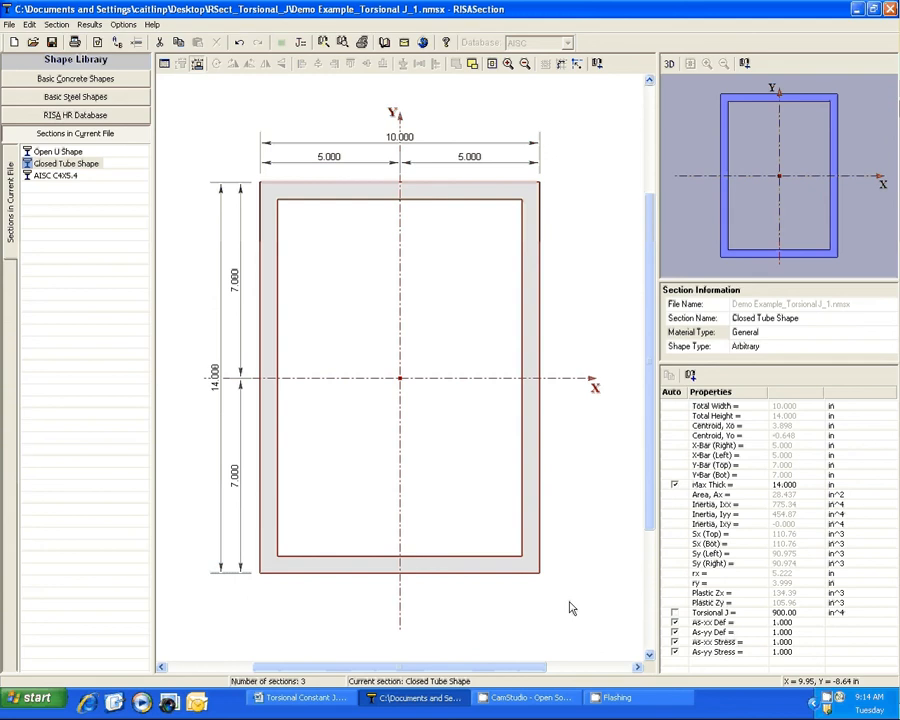
pyautogui.moveTo(70, 180)
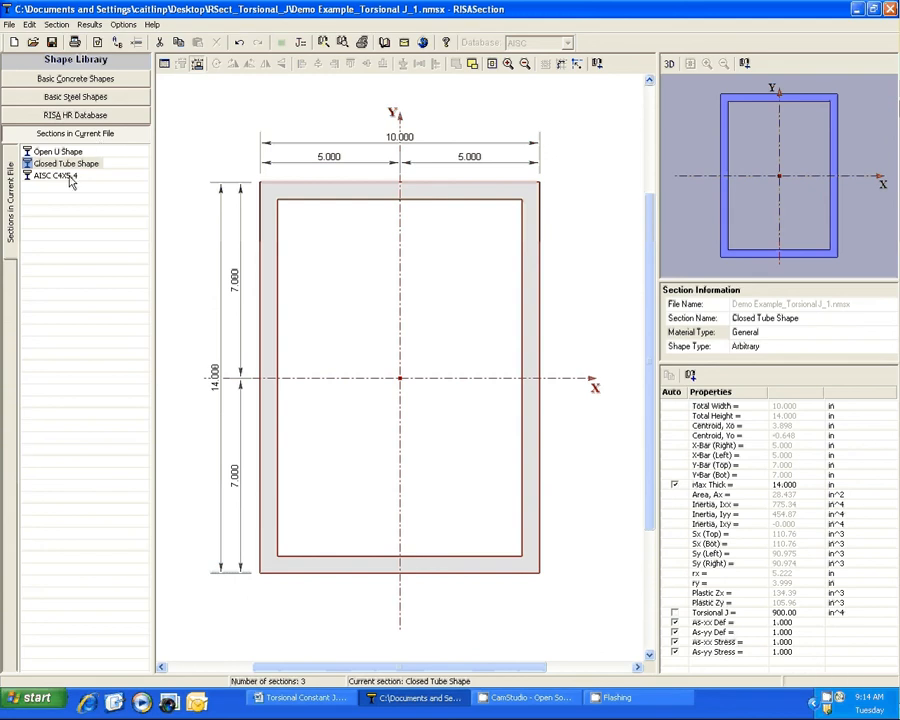
# - Show the AISC C4X5.4 channel and browse the hot-rolled shapes database list
pyautogui.click(54, 176)
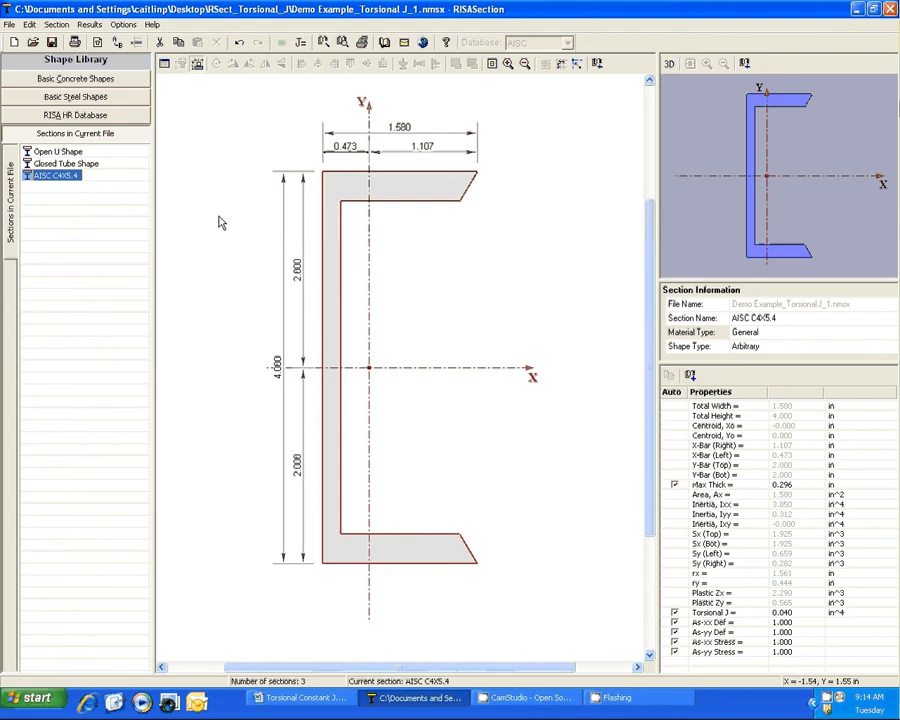
pyautogui.click(76, 114)
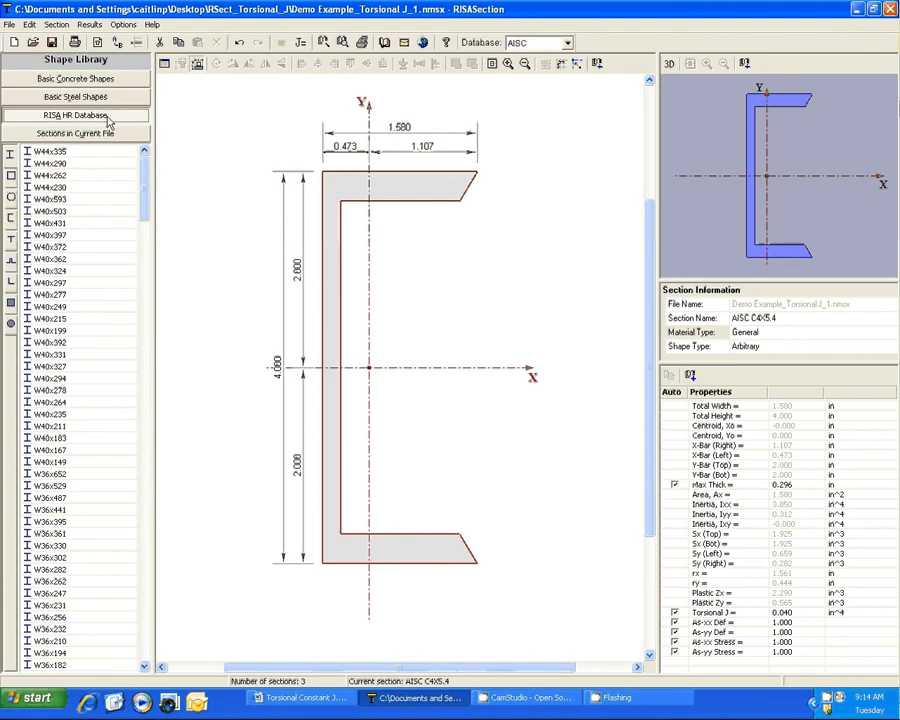
pyautogui.scroll(-3)
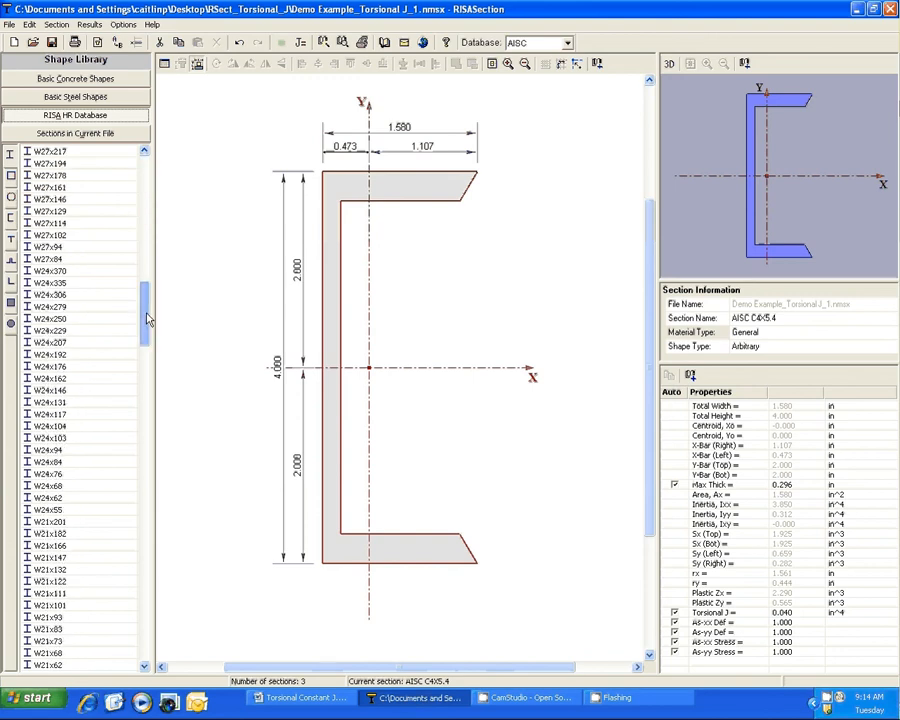
pyautogui.scroll(-3)
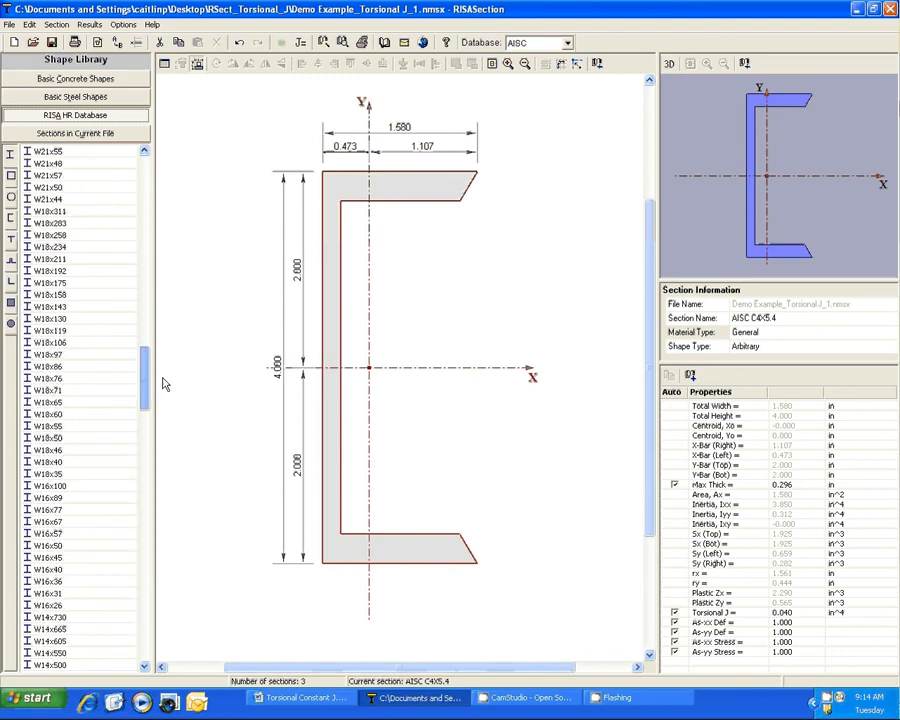
pyautogui.scroll(3)
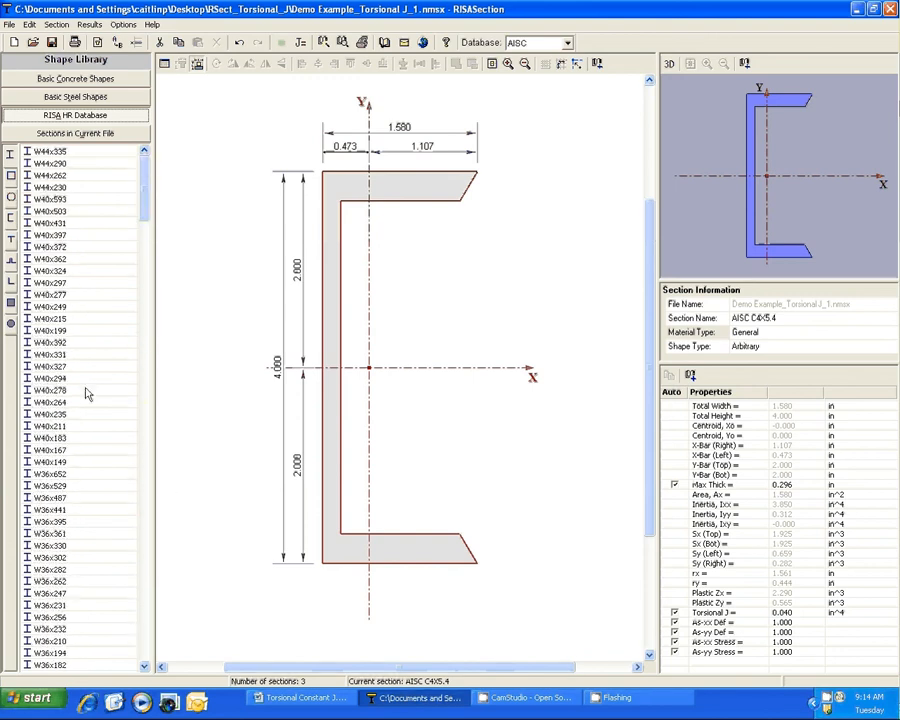
pyautogui.click(570, 42)
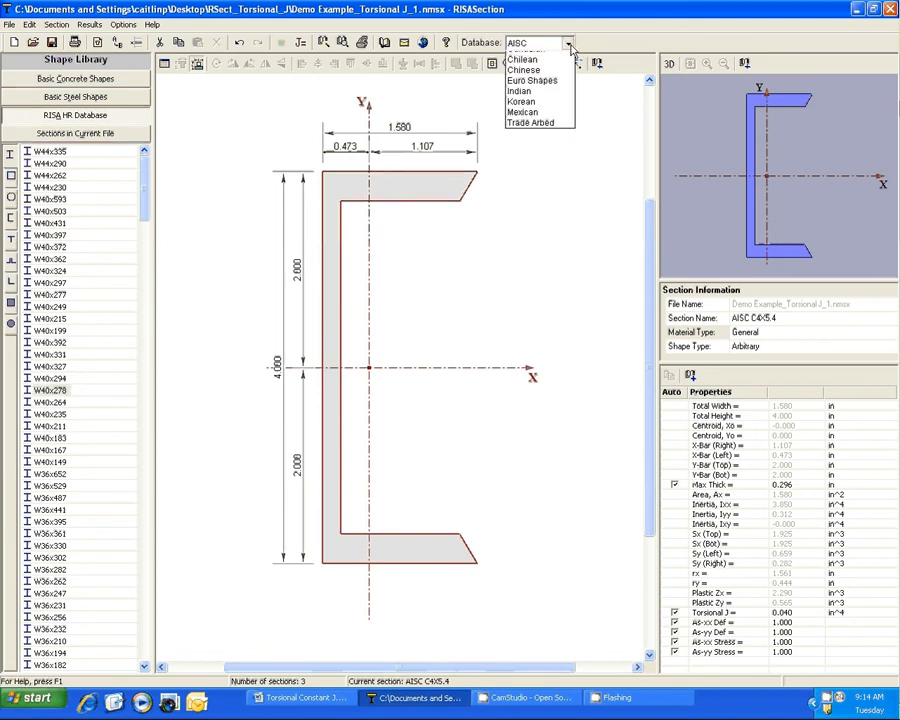
# - Calculate the channel's torsional J, total 0.040, and close the report
pyautogui.scroll(3)
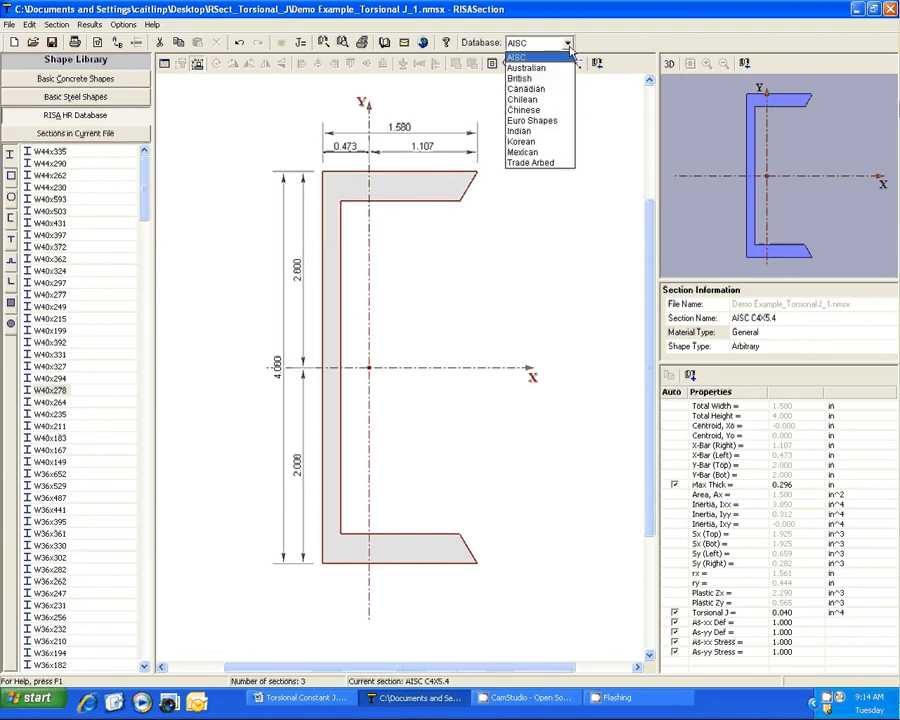
pyautogui.moveTo(532, 120)
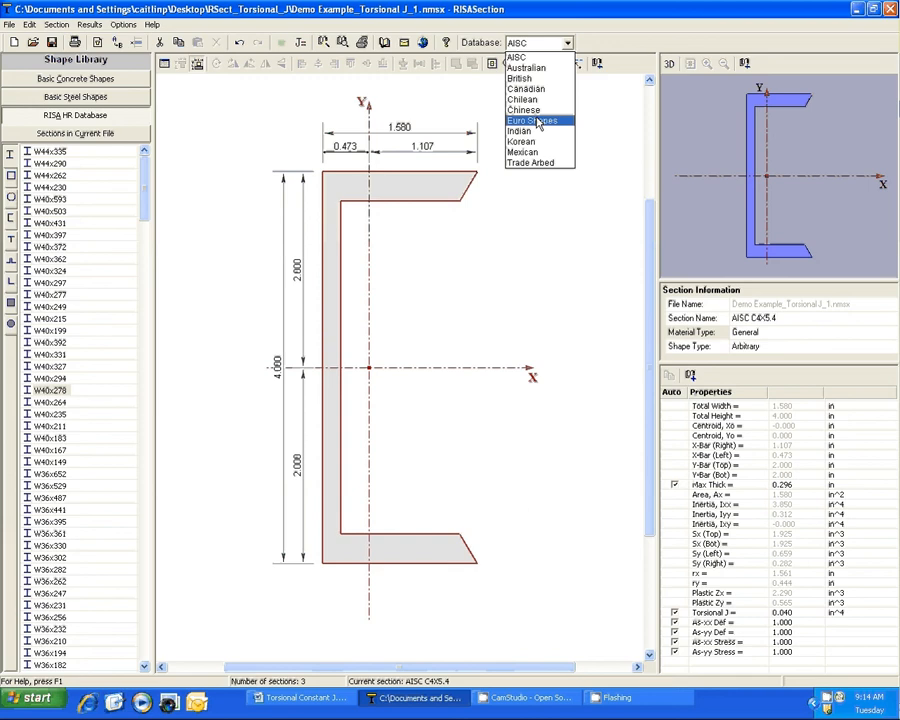
pyautogui.moveTo(522, 100)
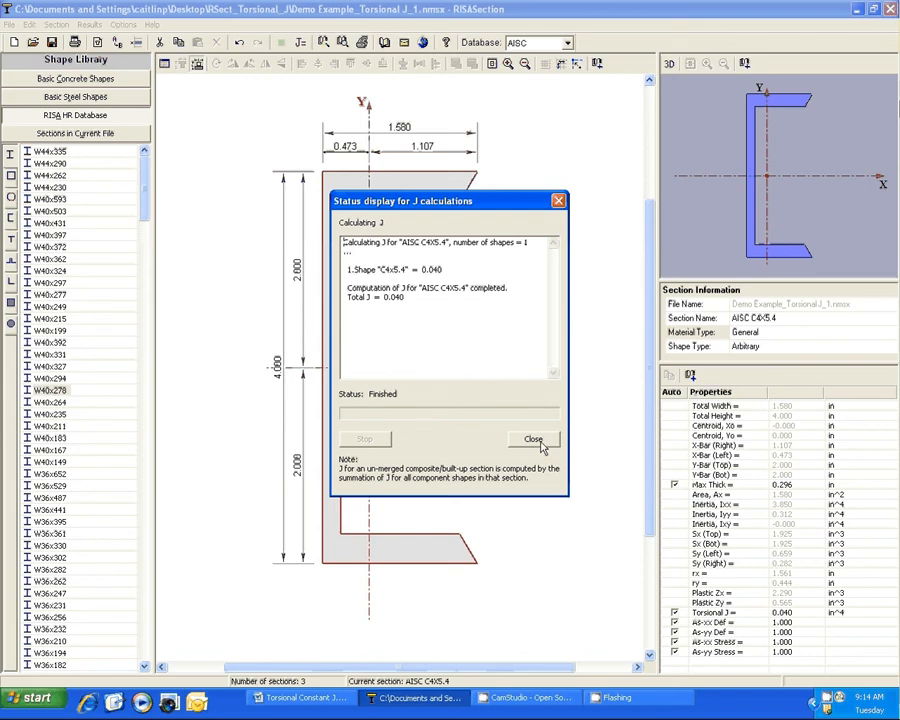
pyautogui.click(534, 440)
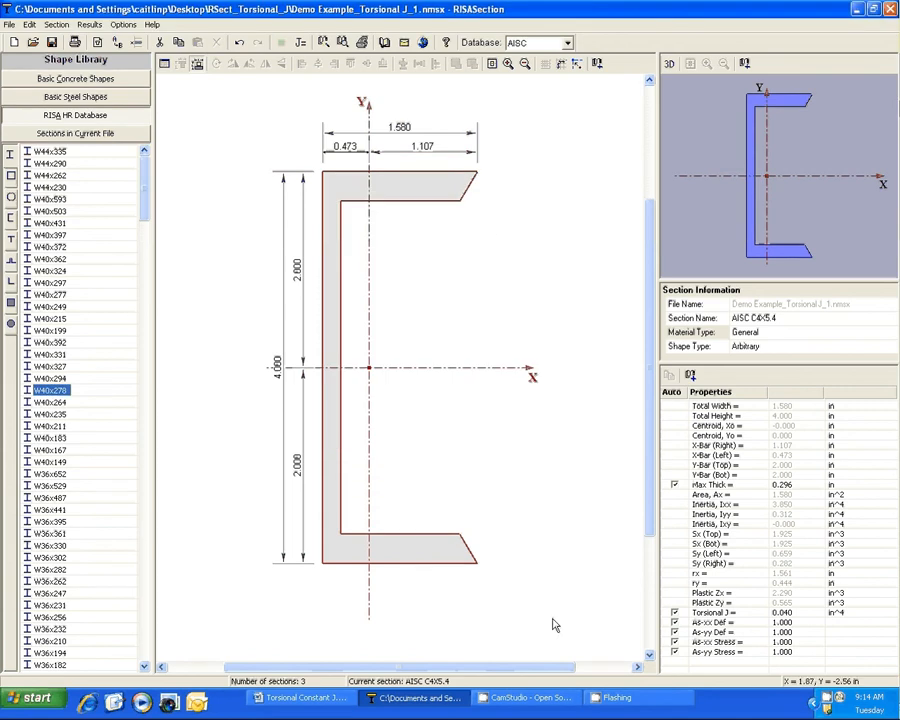